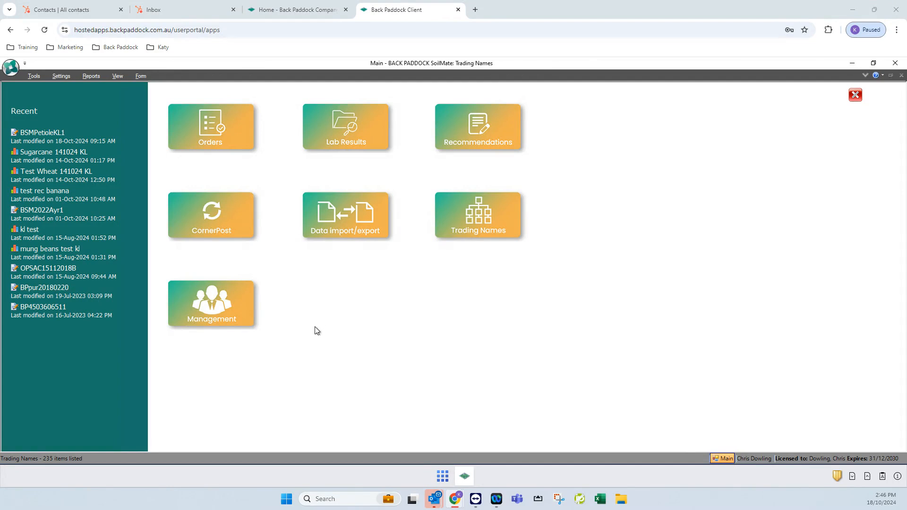
mouse_move(339, 338)
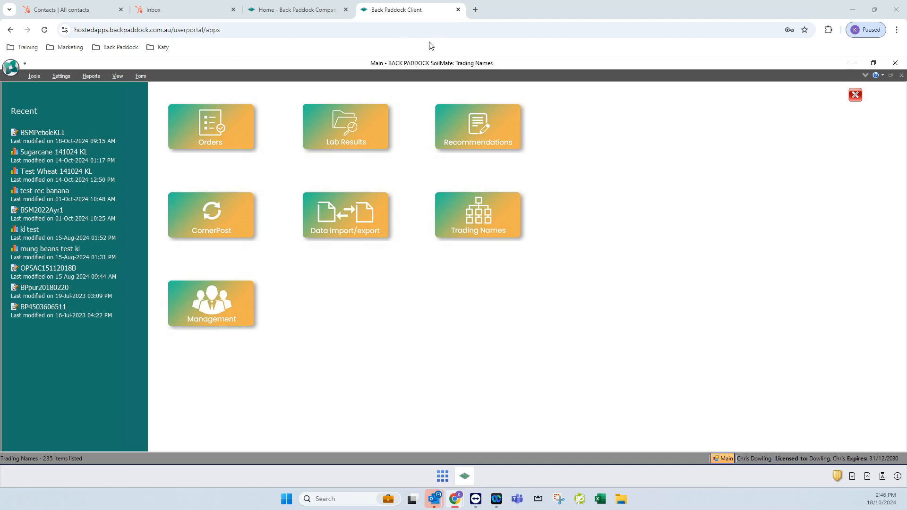
Step: Open the Management module and list Other Products such as Dolomite, Gypsum, Lime and Solubor
click(211, 303)
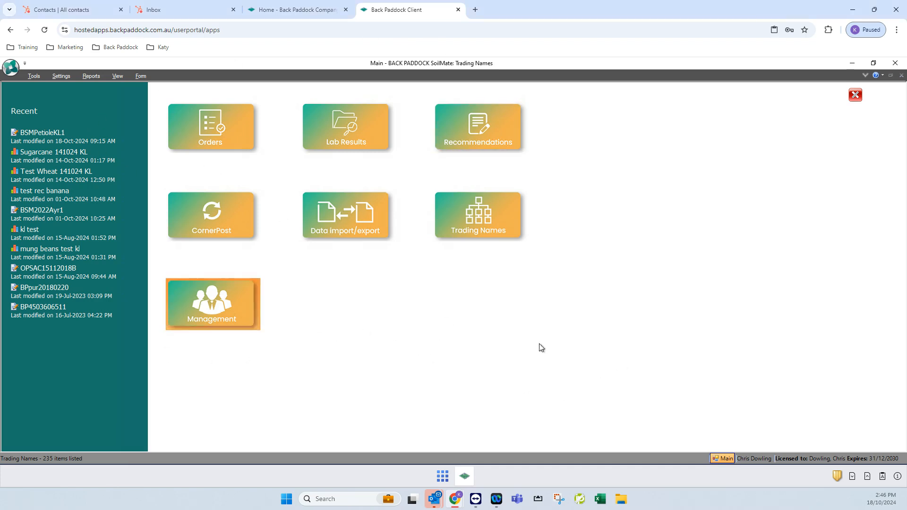
click(212, 304)
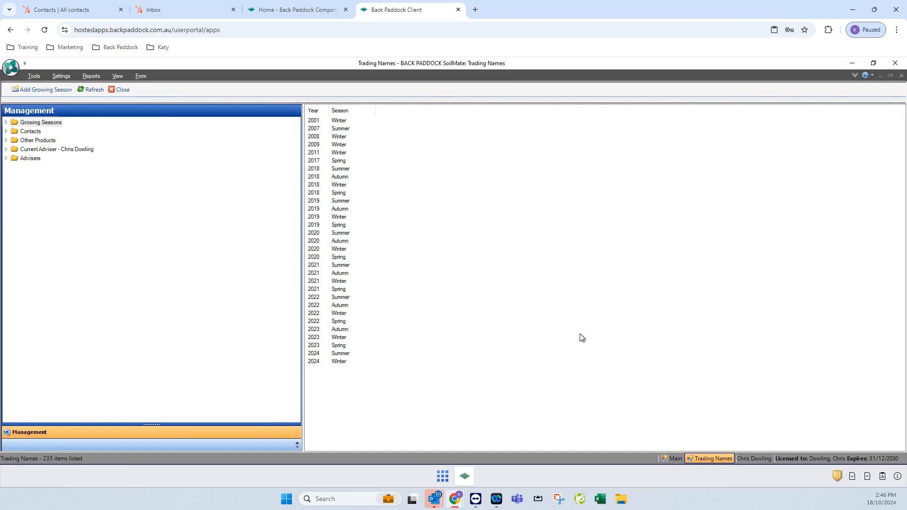
mouse_move(537, 336)
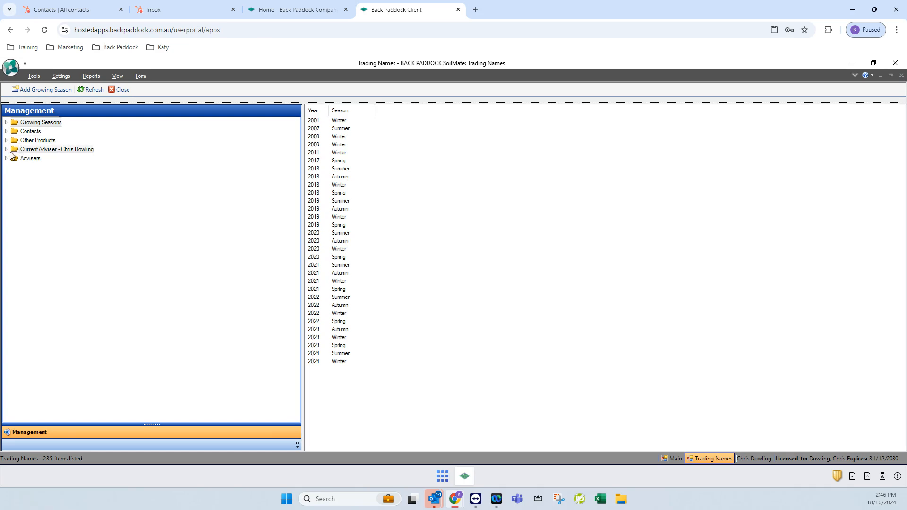
click(38, 140)
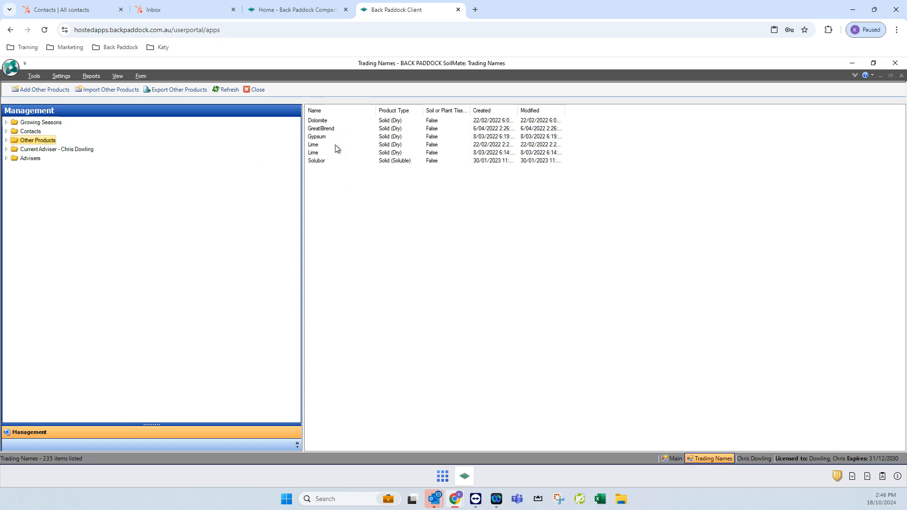
mouse_move(467, 179)
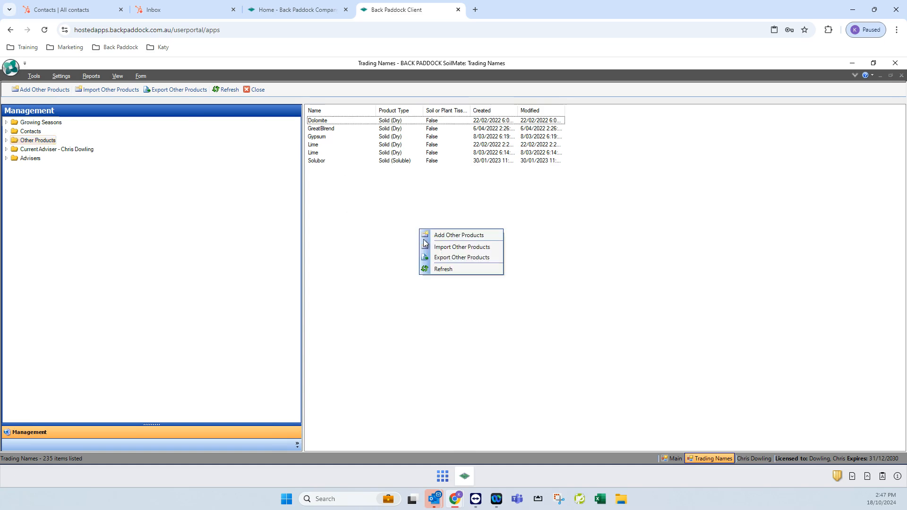
mouse_move(459, 234)
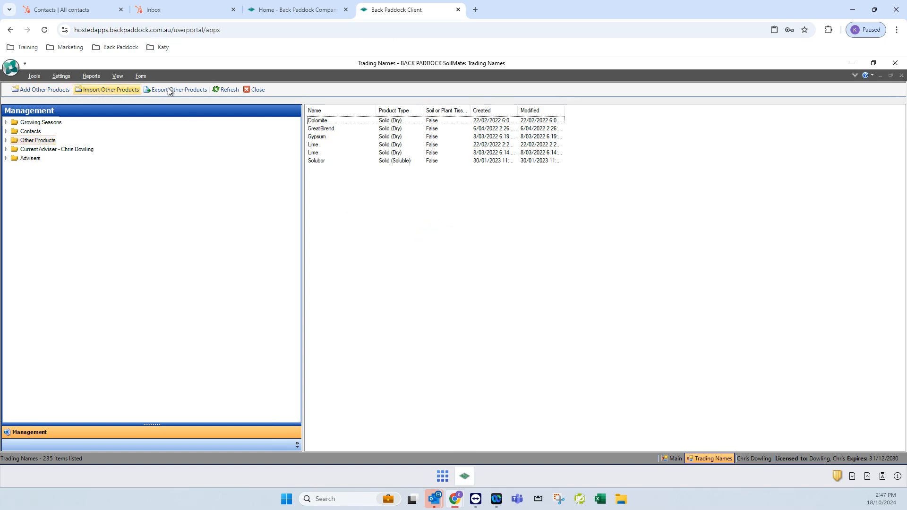
mouse_move(84, 131)
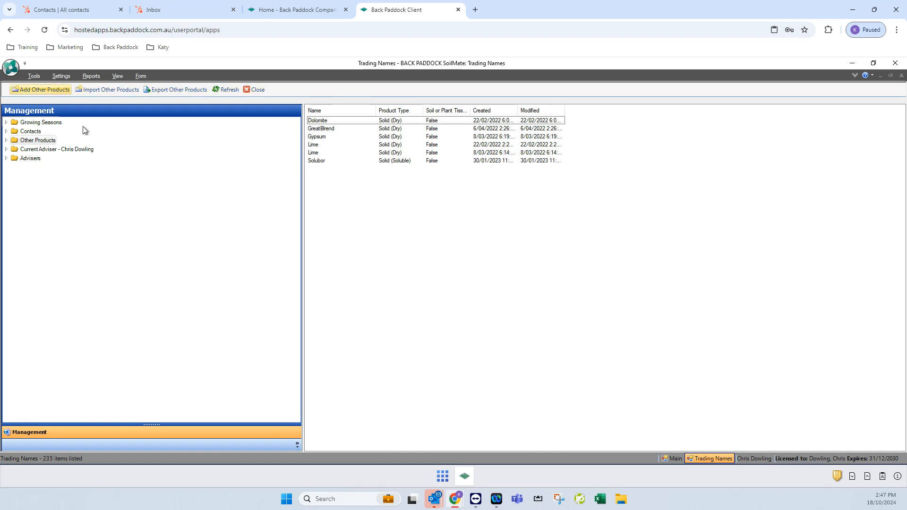
Step: Start a new Solid (Dry) other product with Generic as the supplier
click(39, 91)
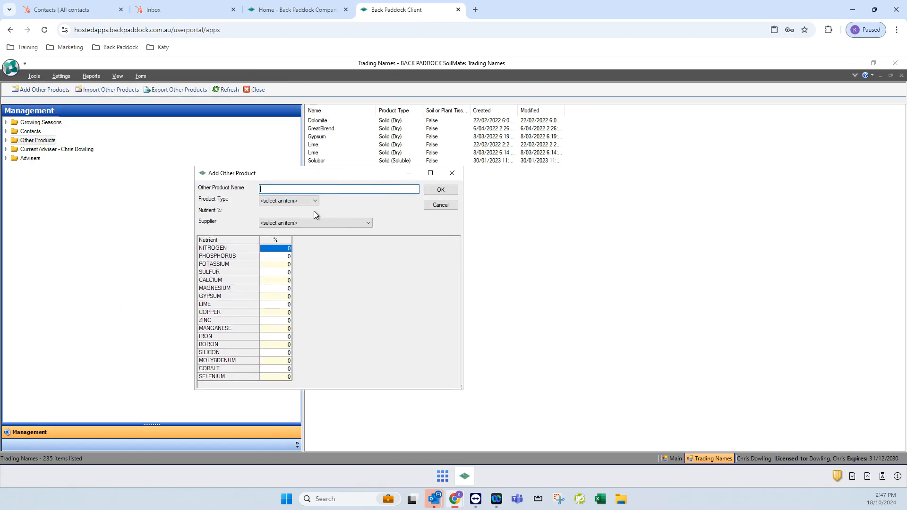
click(288, 201)
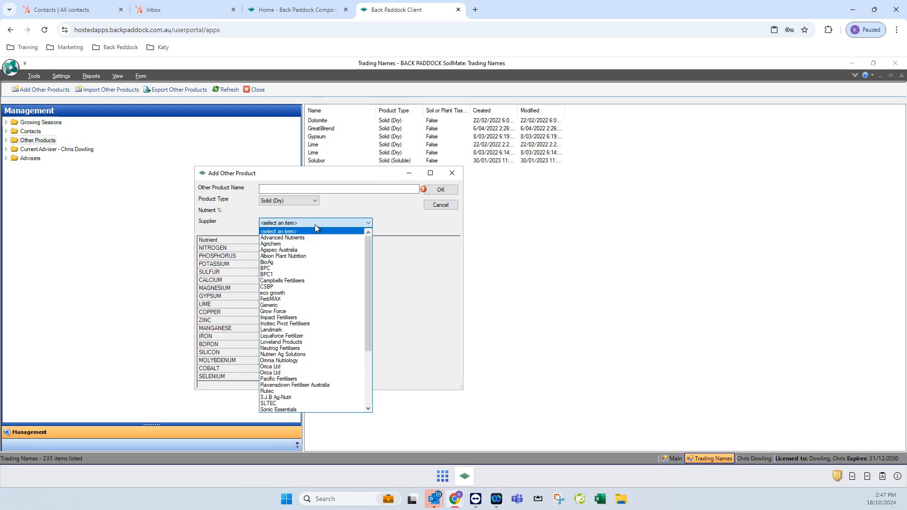
click(270, 305)
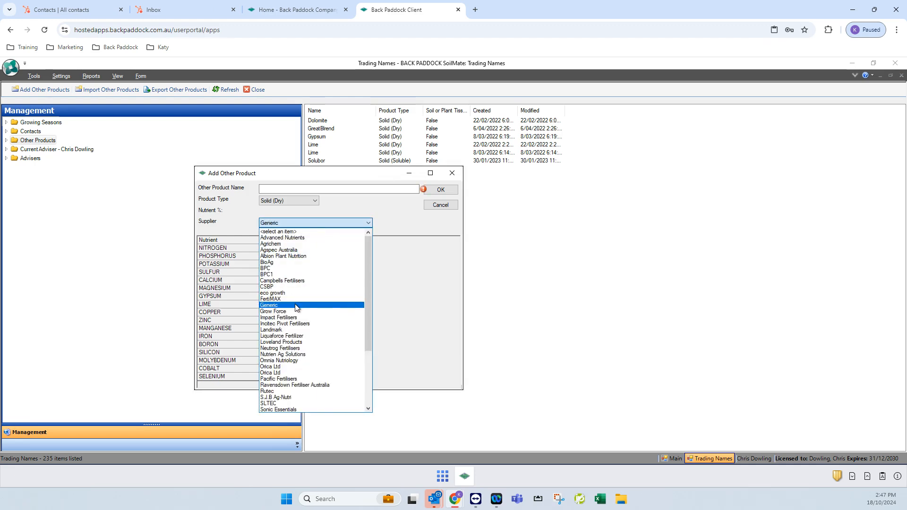
click(269, 305)
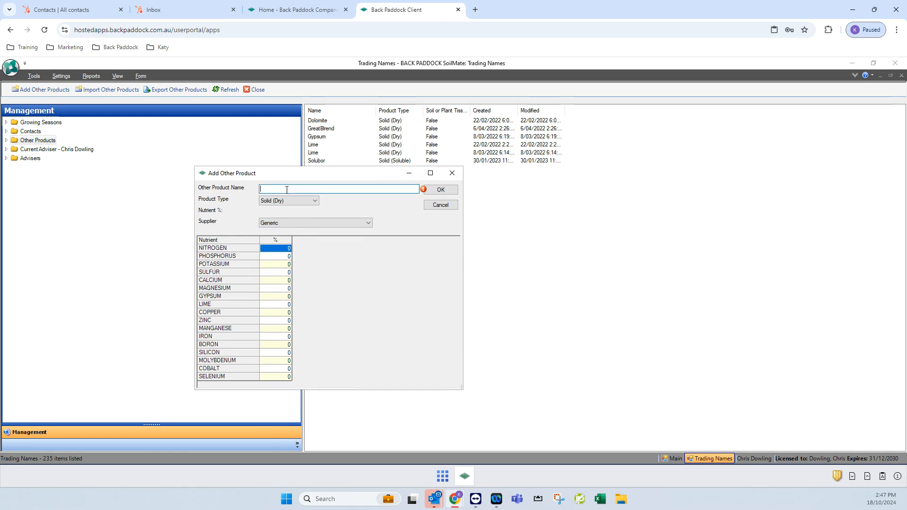
Step: Name the product Blend 45 and enter 45% nitrogen and 100% lime
text(Blend)
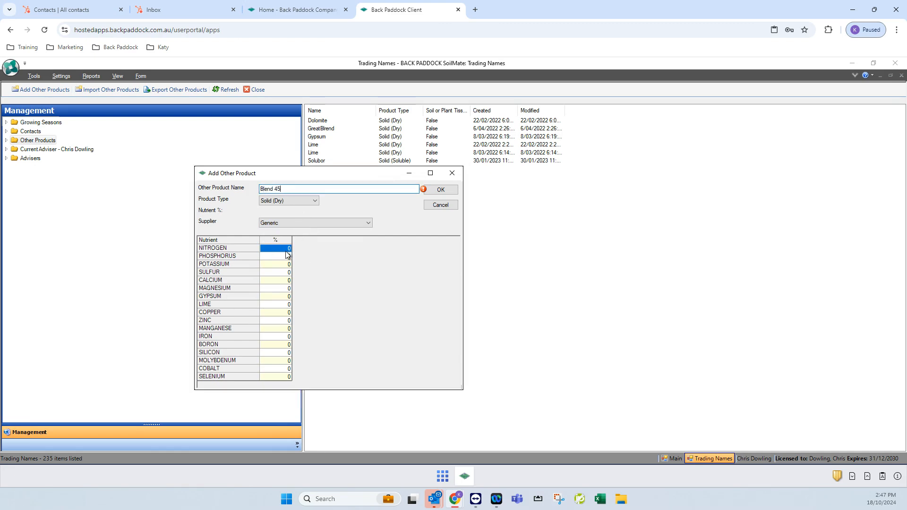
text(45)
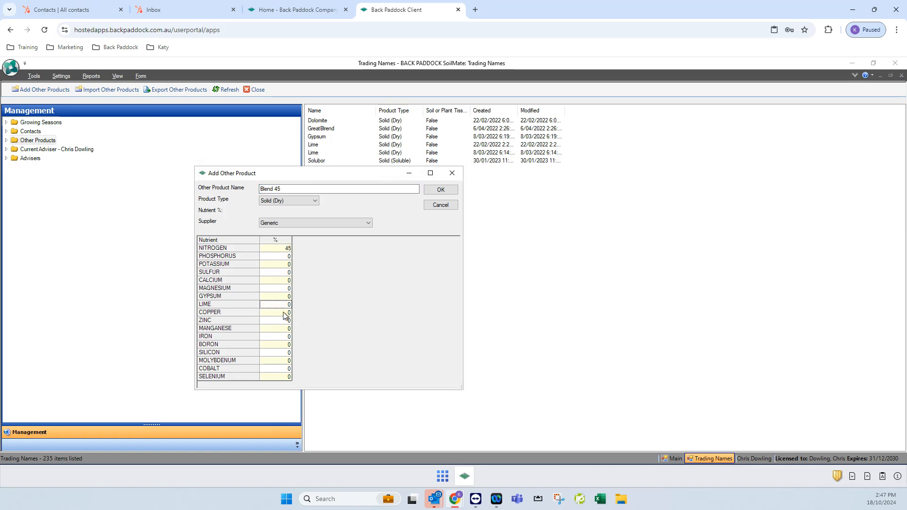
text(100)
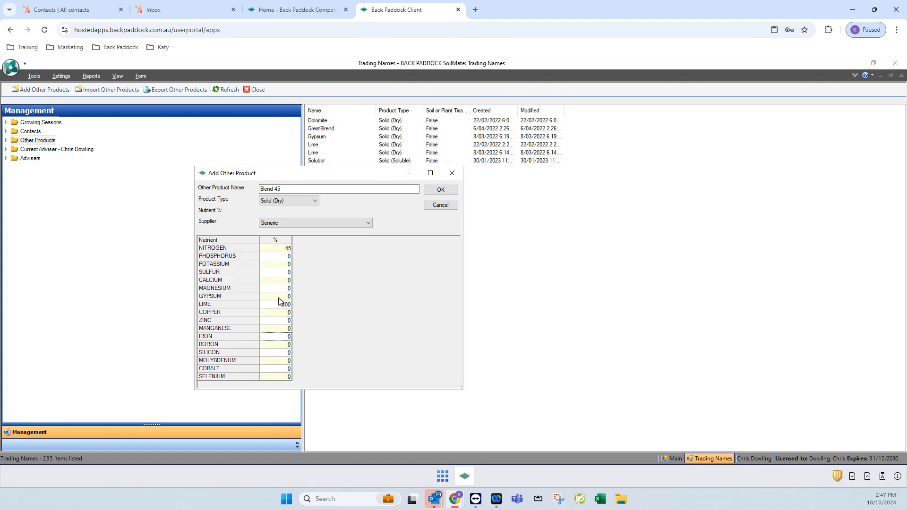
click(275, 296)
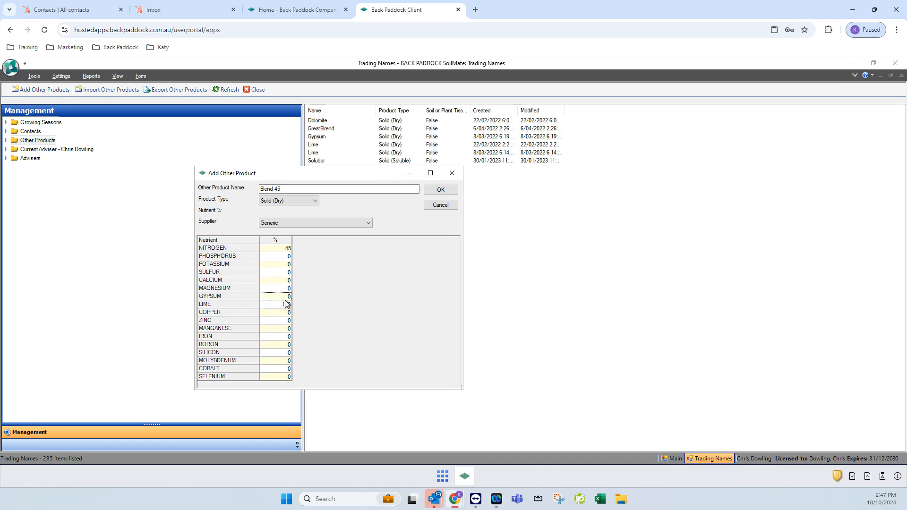
text(100)
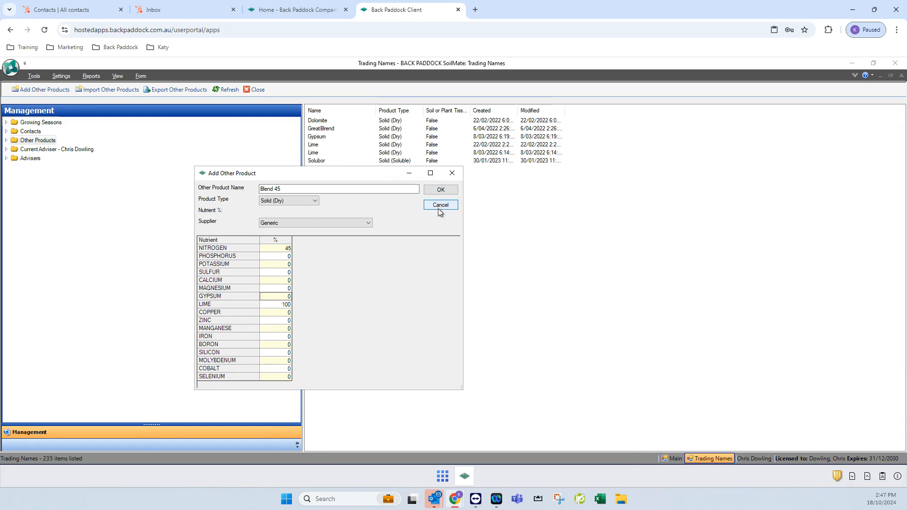
Step: Discard the unsaved Blend 45 product and expand the Current Adviser folders
click(440, 205)
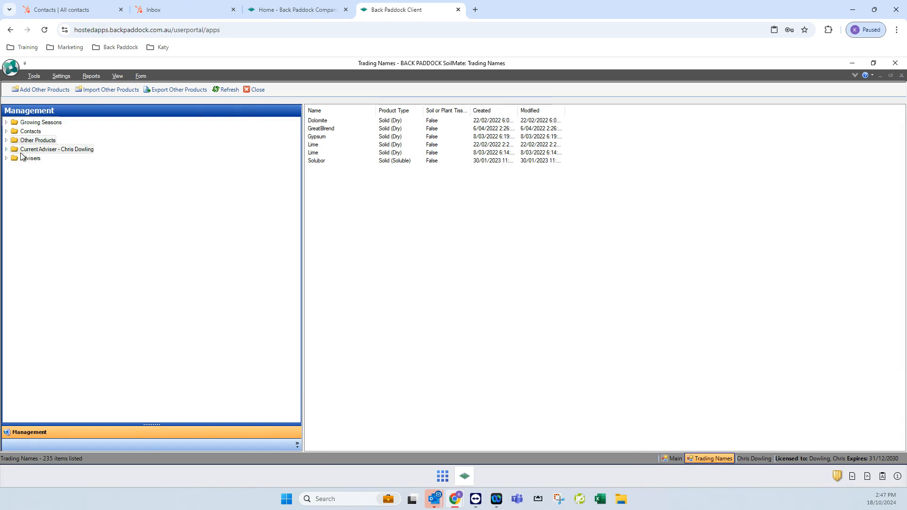
click(56, 149)
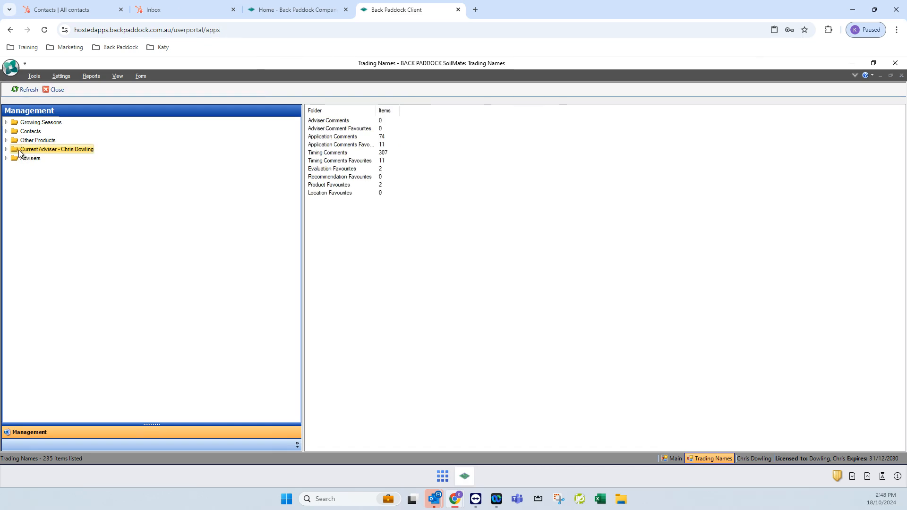
click(6, 149)
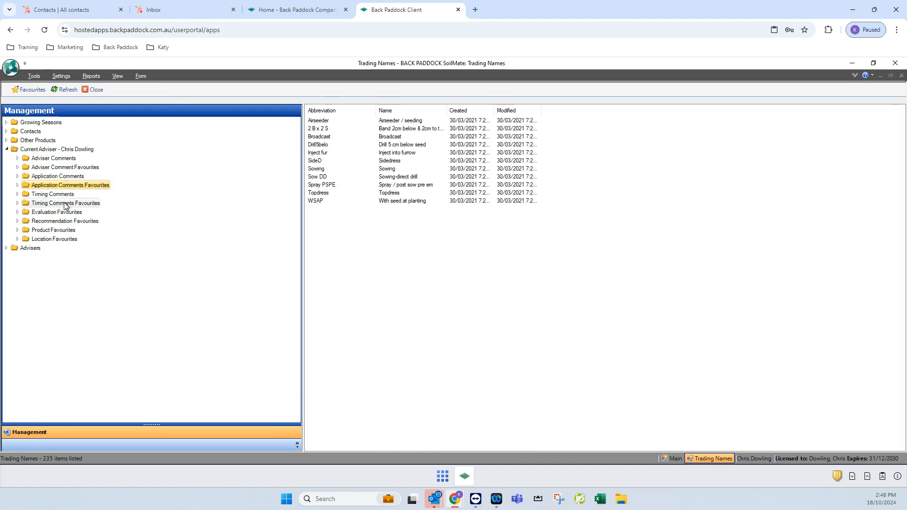
Step: Browse Timing Comments Favourites and Timing Comments, ending on the Application Comments list
click(65, 203)
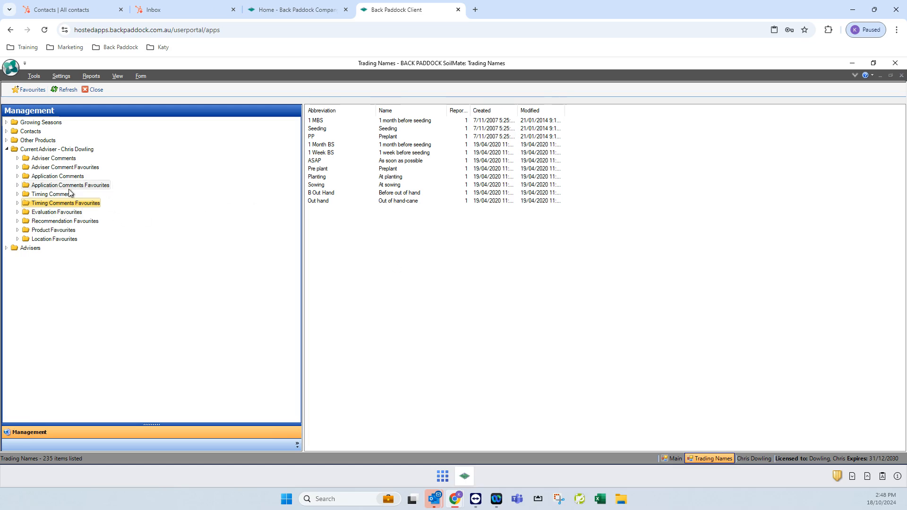
click(52, 194)
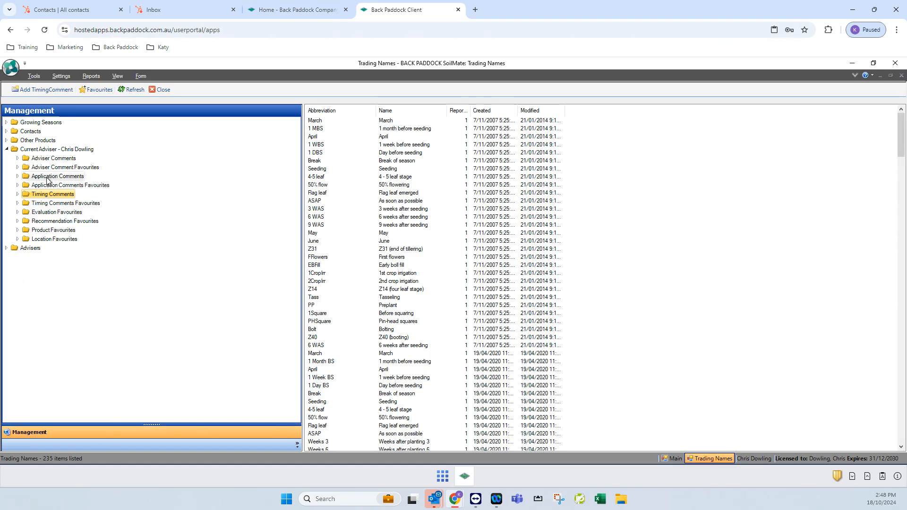
click(56, 176)
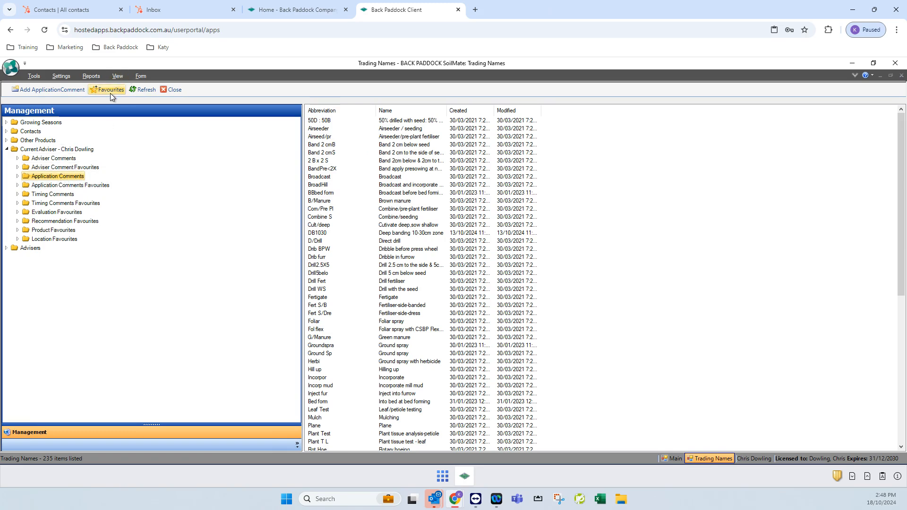
Step: Open and close the Application Comments Favourites picker, then view that favourites folder
click(109, 89)
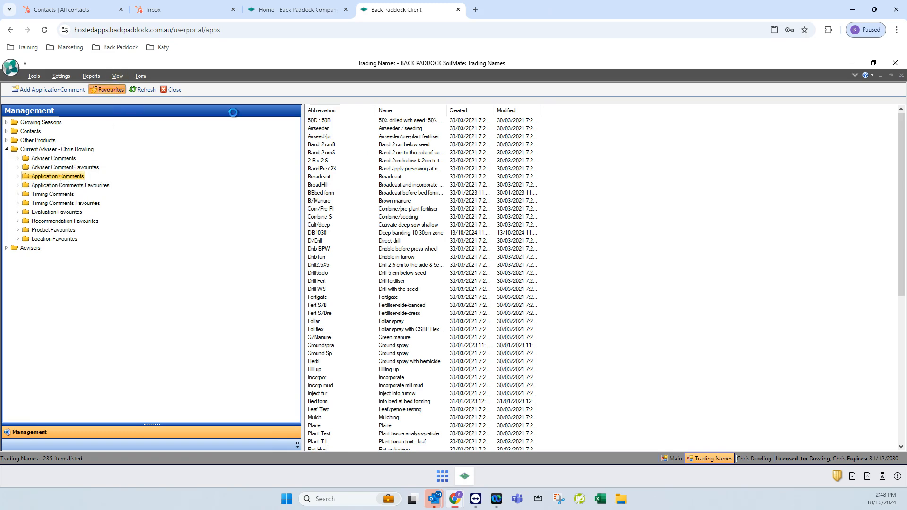
click(109, 89)
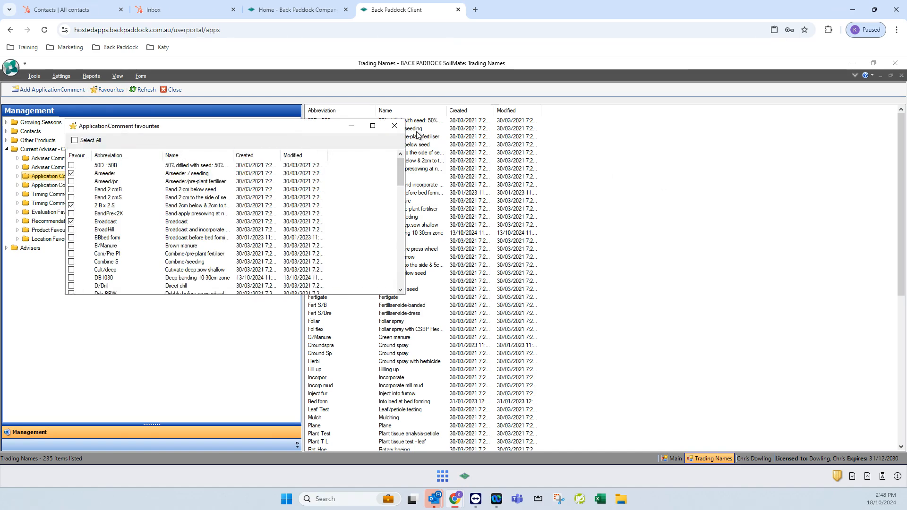
click(393, 126)
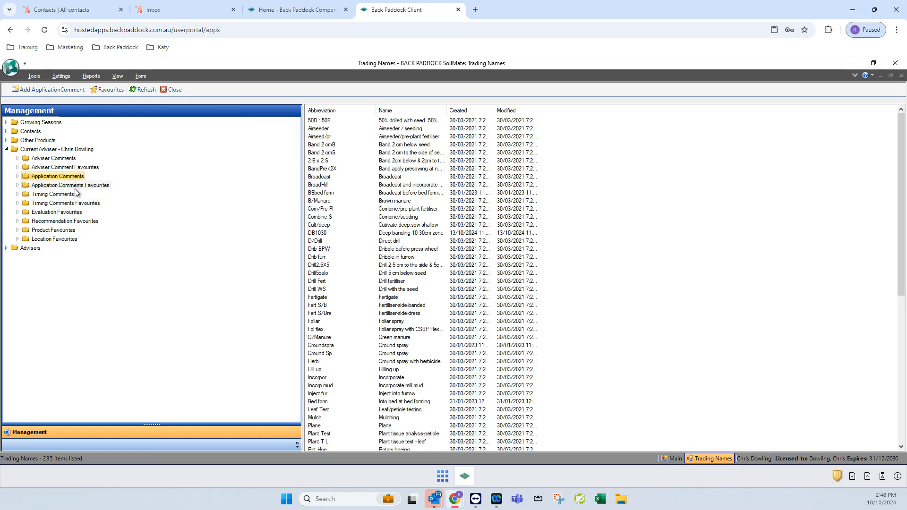
click(70, 185)
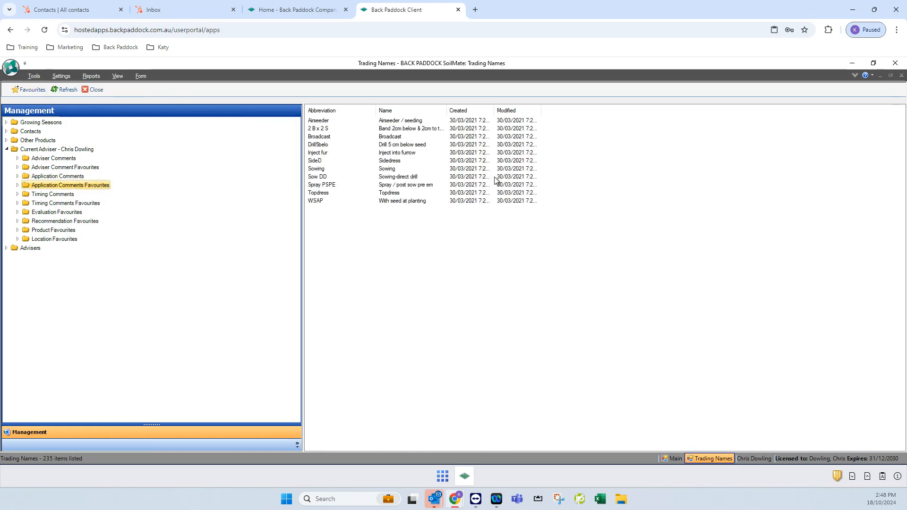
mouse_move(57, 215)
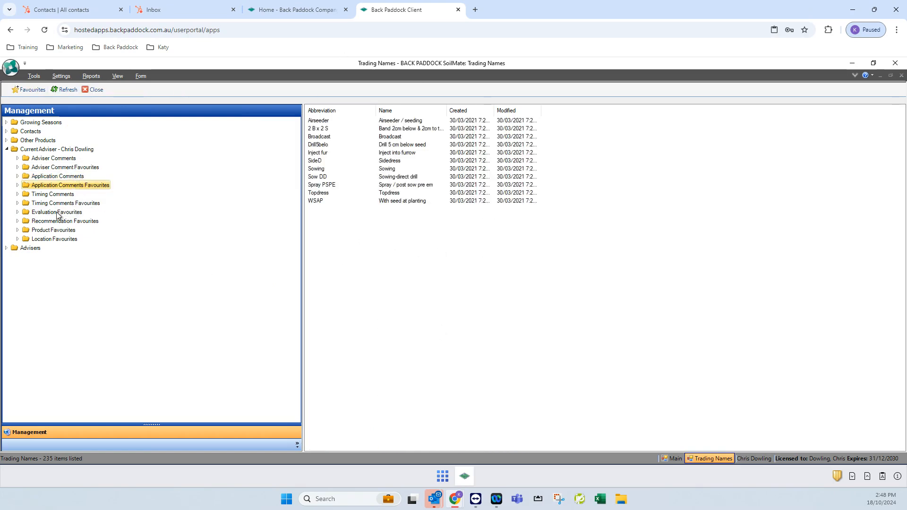
Step: View Timing Comments Favourites, then return to the full Timing Comments list
click(52, 194)
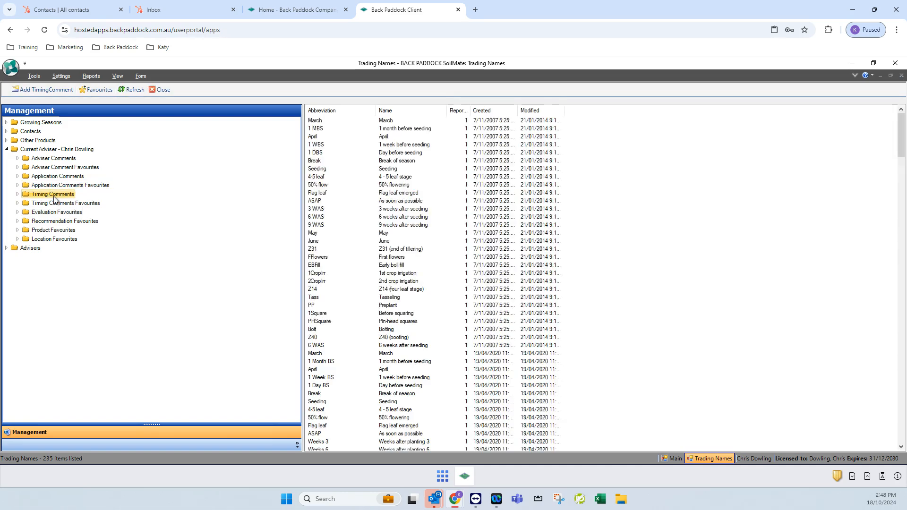
mouse_move(454, 374)
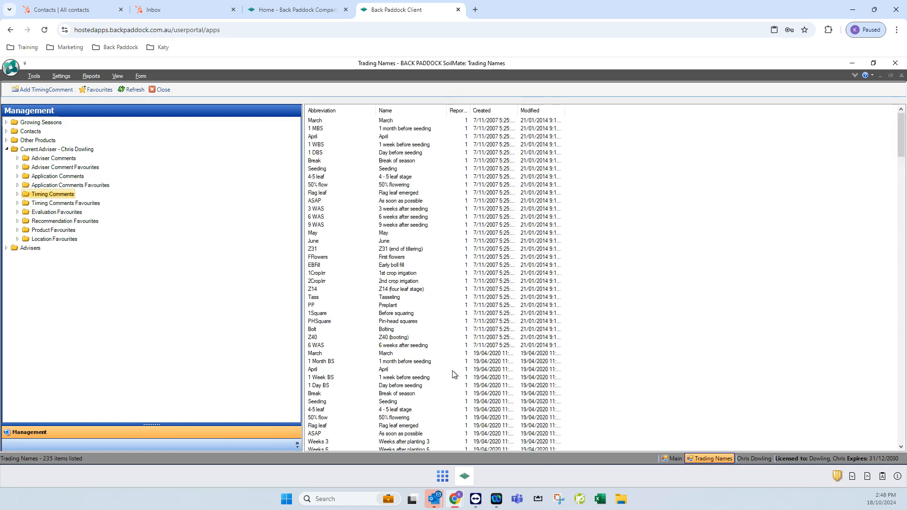
click(64, 203)
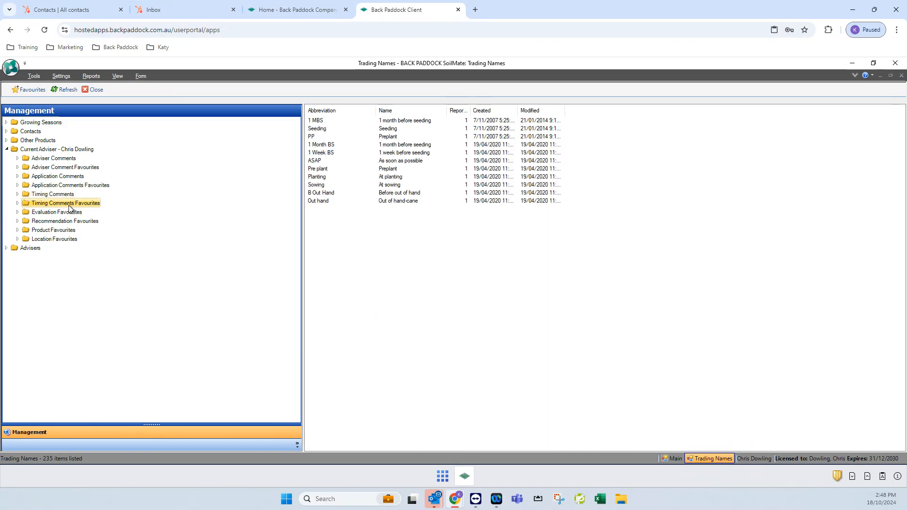
click(52, 194)
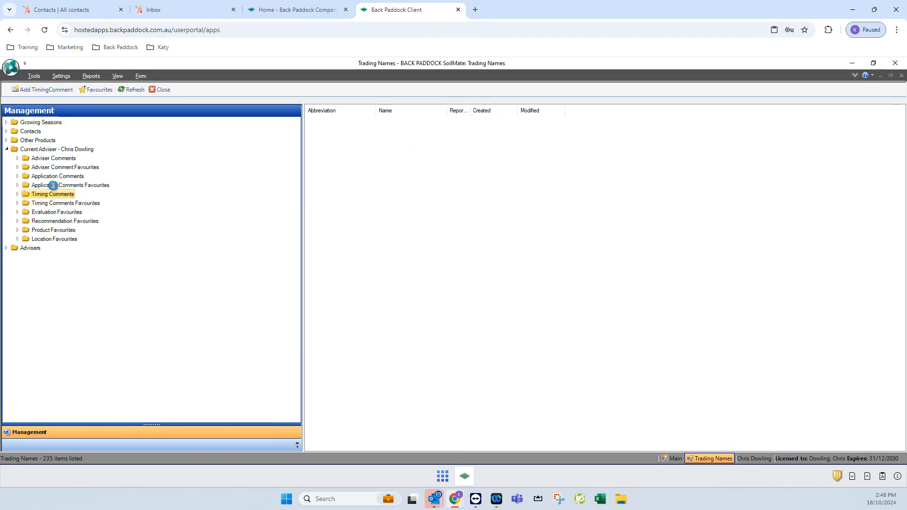
click(52, 194)
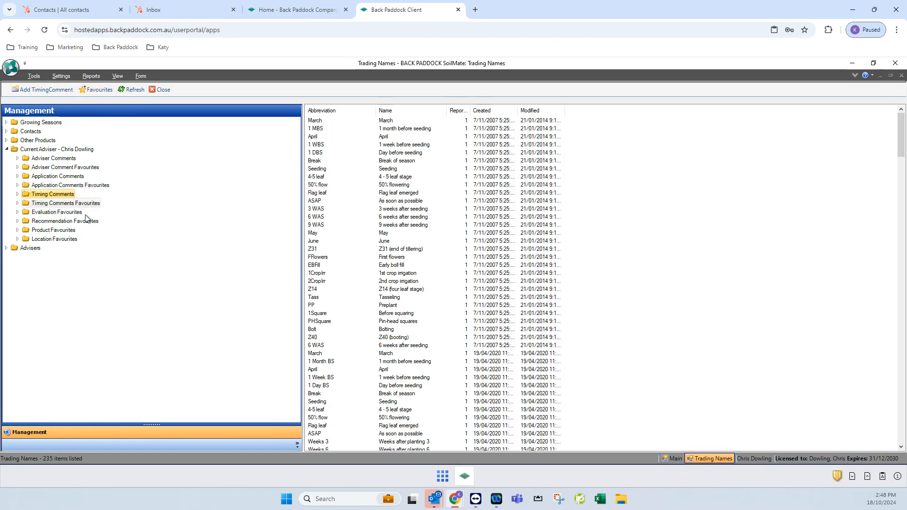
Step: Show the two sugarcane Evaluation Favourites and close their picker unchanged
click(57, 212)
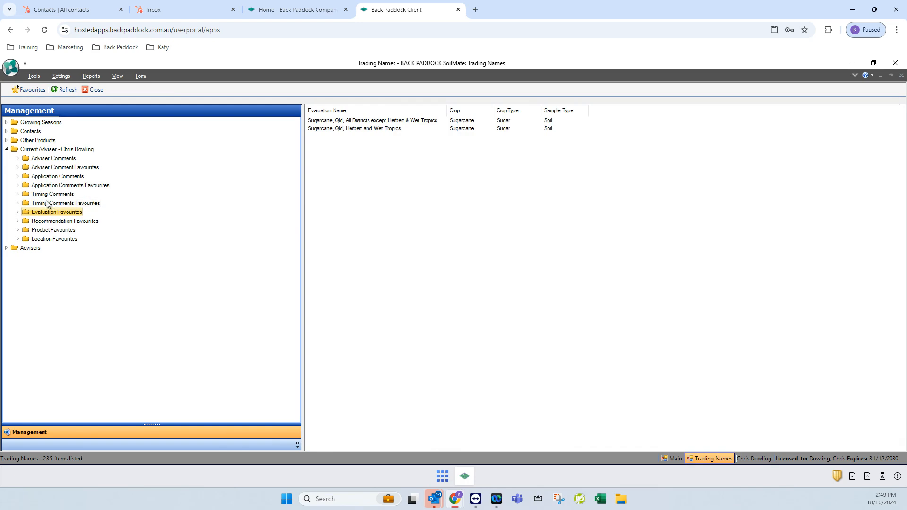
click(32, 89)
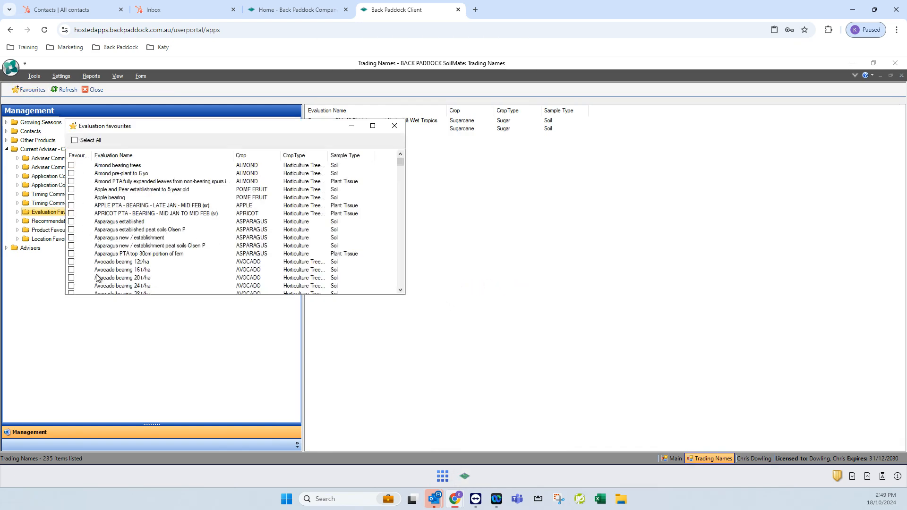
mouse_move(357, 204)
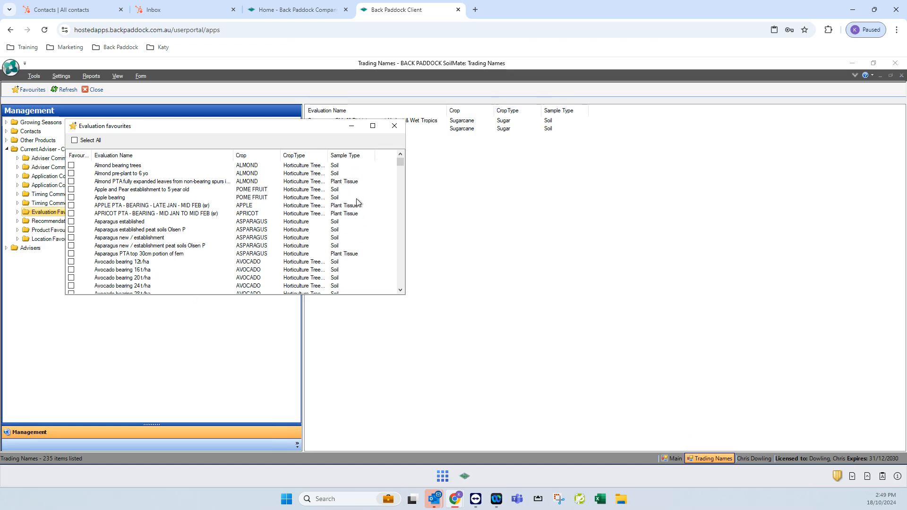
click(162, 182)
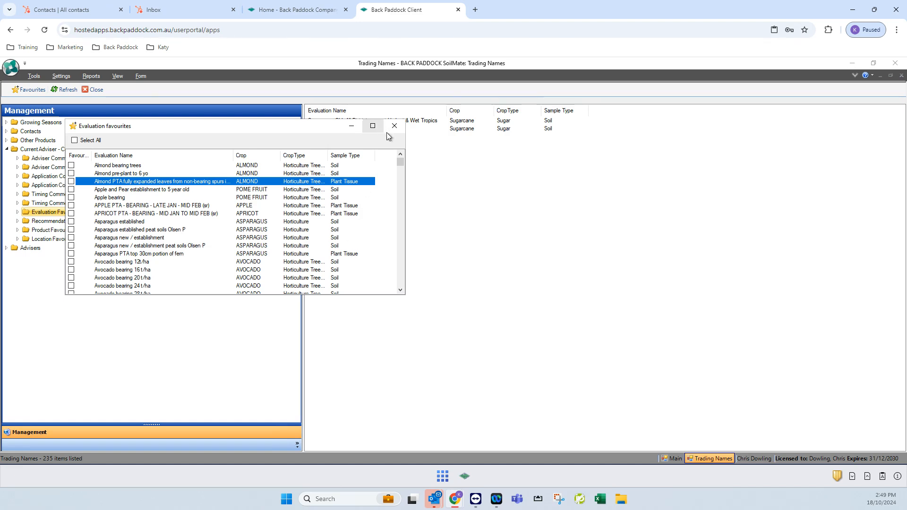
click(395, 126)
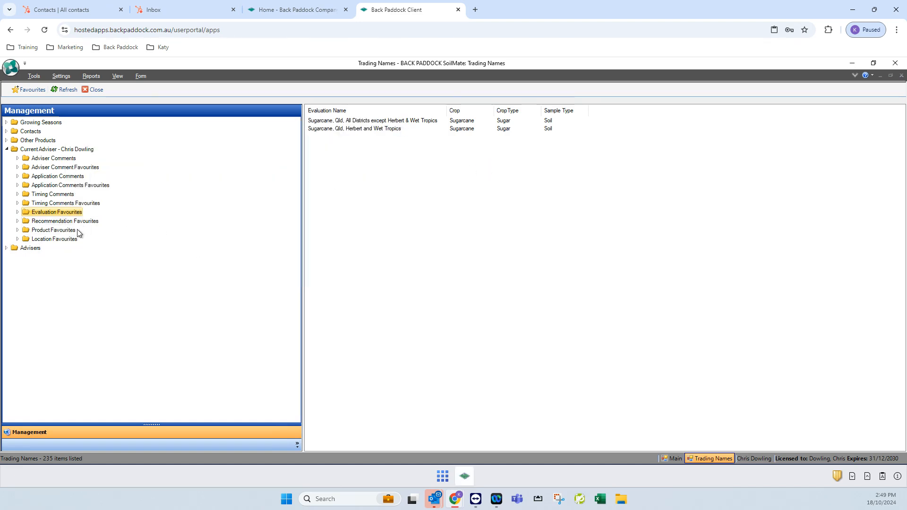
Step: Show Product Favourites (Borax, ZincStar 10), scrolling through the picker and closing it unchanged
click(54, 229)
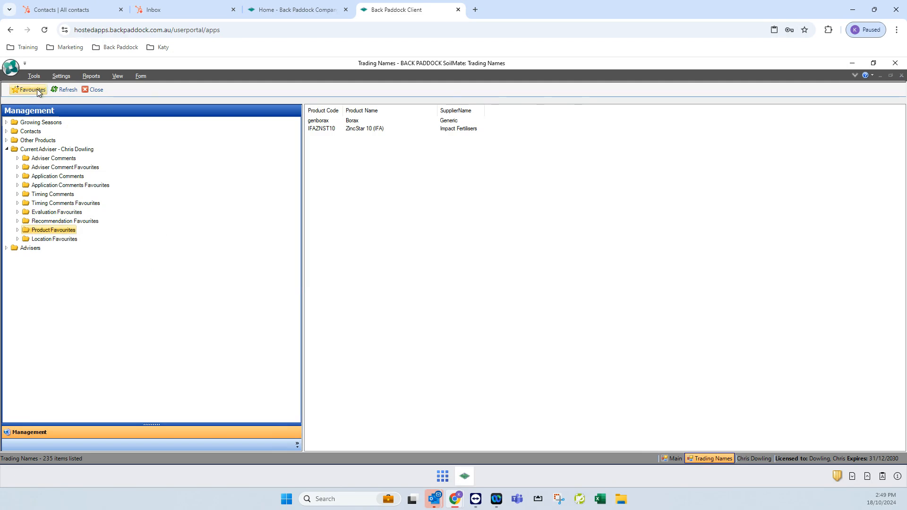
click(28, 89)
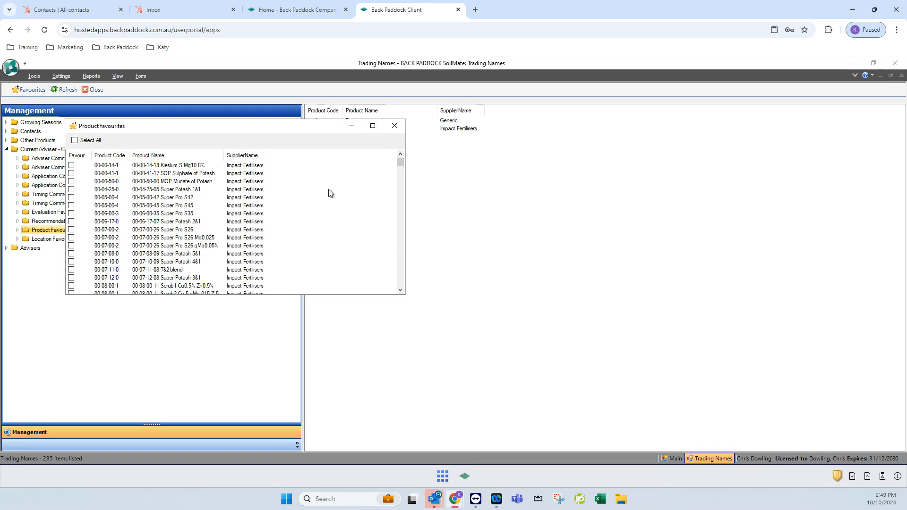
scroll(down, 3)
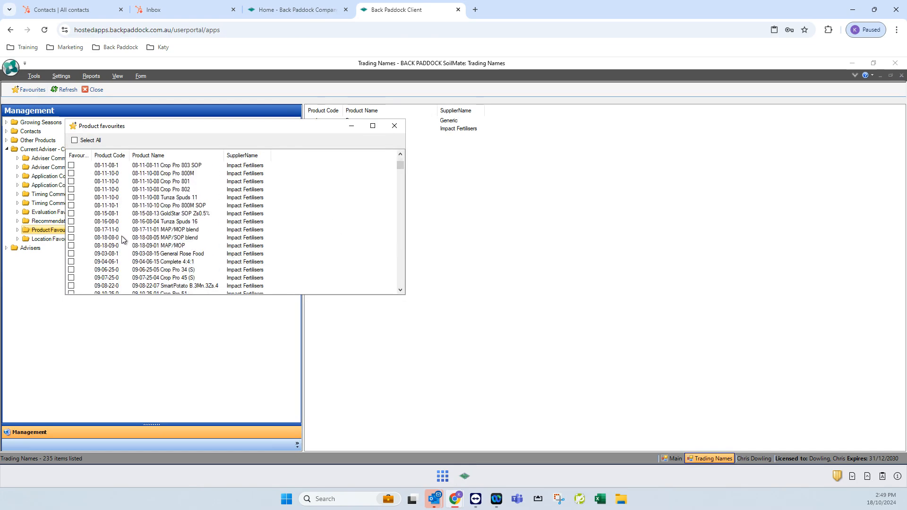
scroll(down, 3)
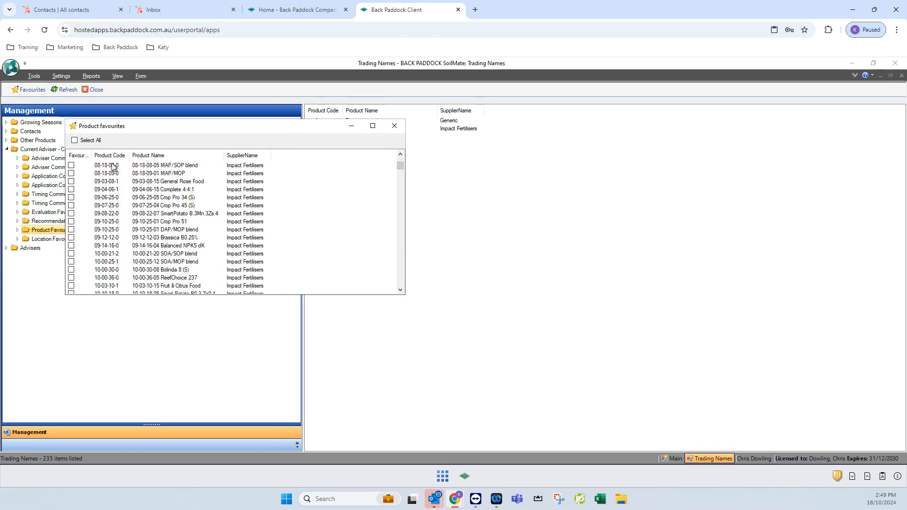
mouse_move(395, 125)
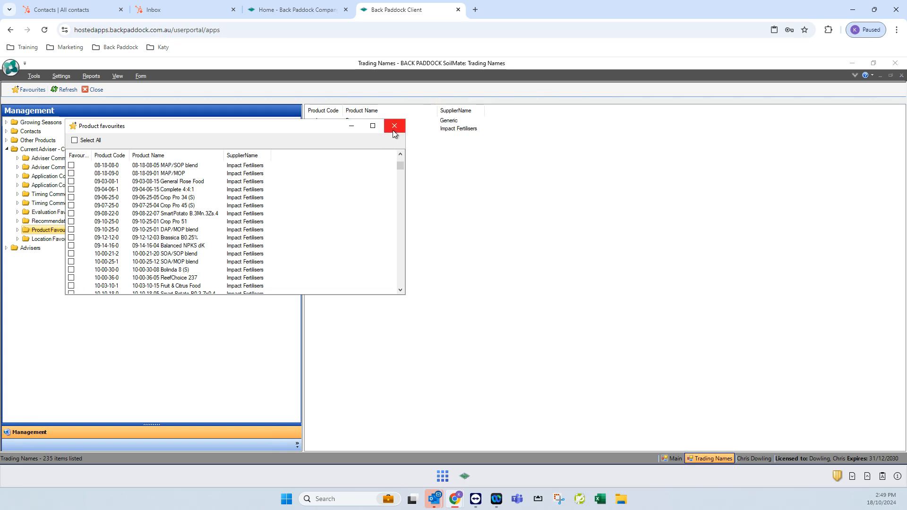
click(394, 126)
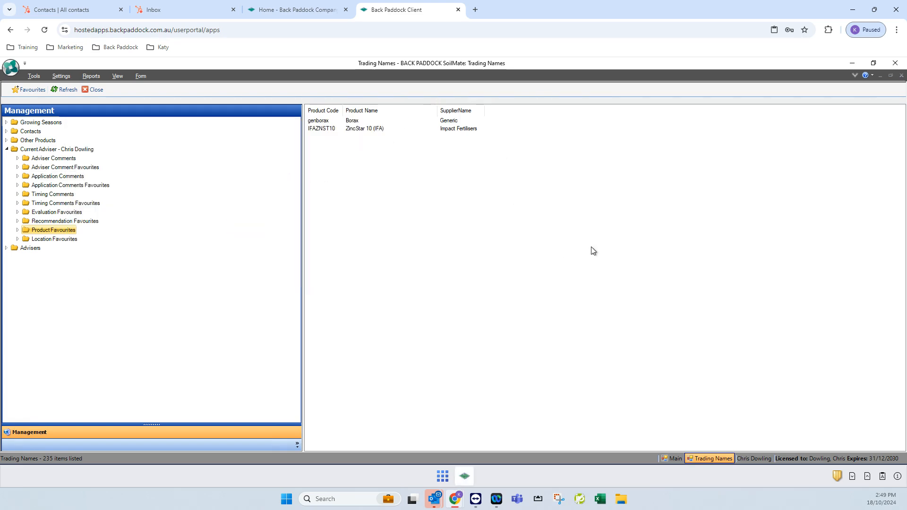
Step: Browse the empty Location Favourites picker, then return to the main module tiles
click(54, 239)
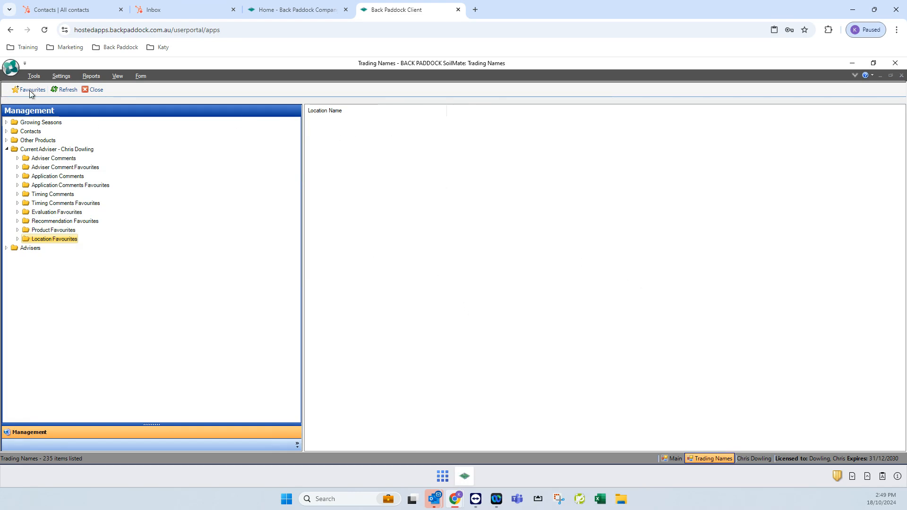
click(32, 90)
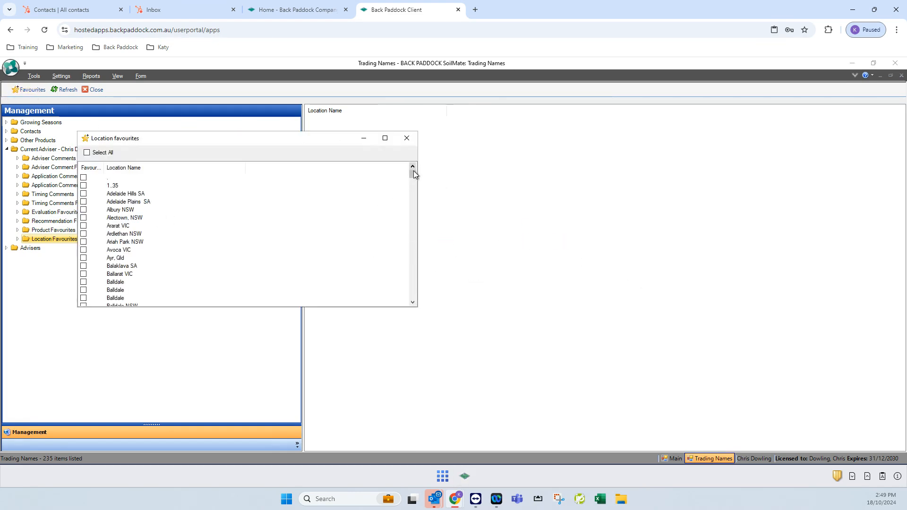
scroll(down, 3)
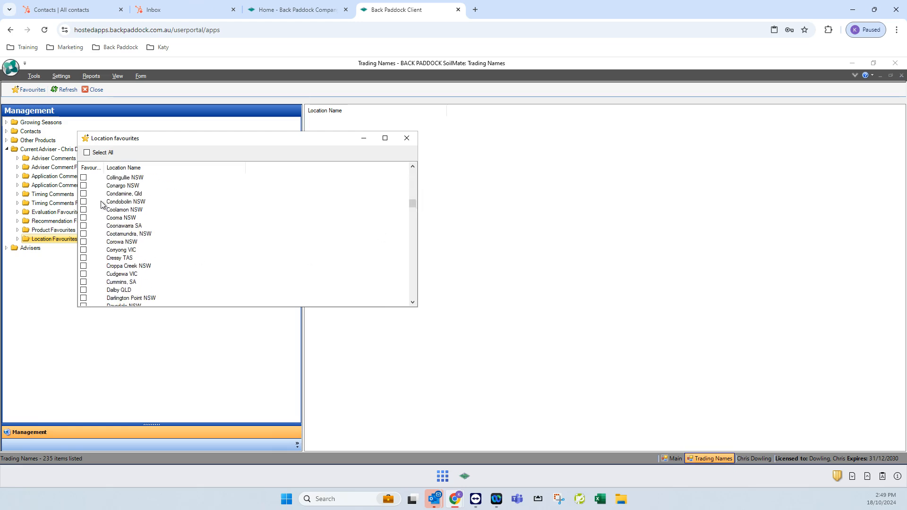
click(407, 137)
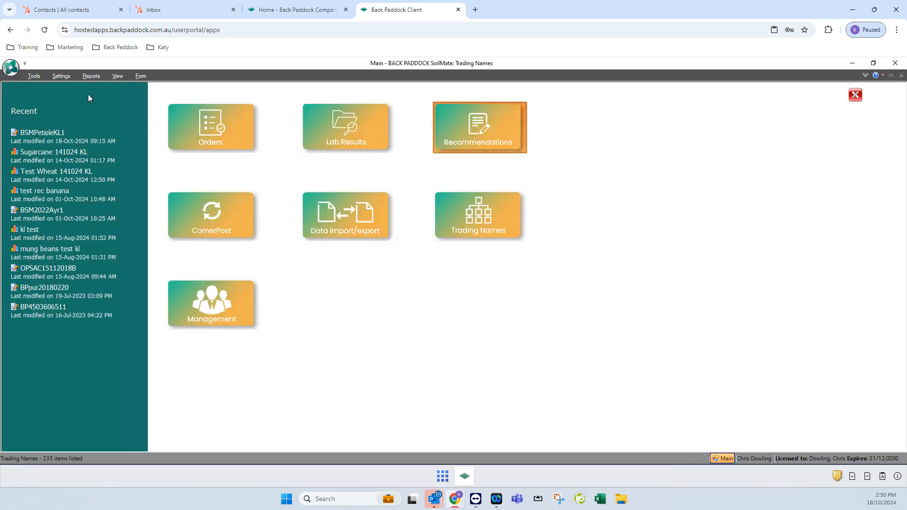
Step: Open the Sugarcane 141024 KL recommendation and set the sugarcane crop class to Plant
click(479, 126)
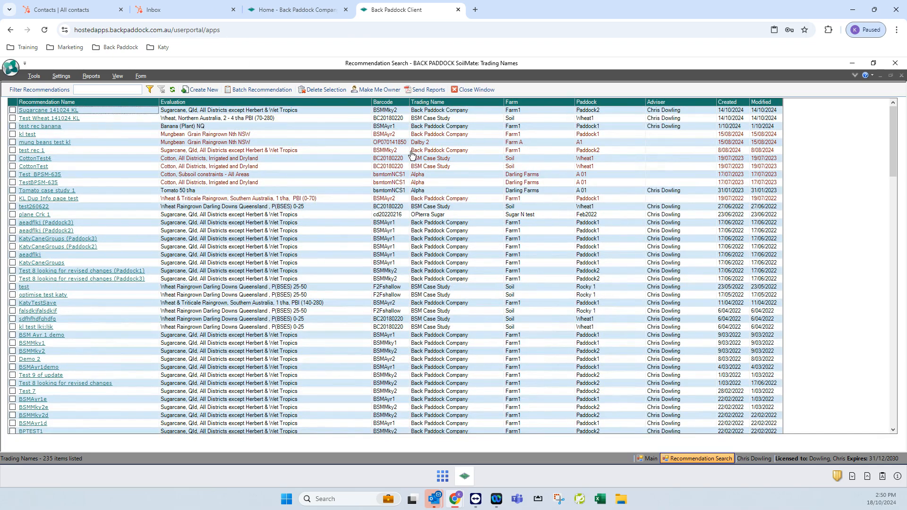
double_click(49, 110)
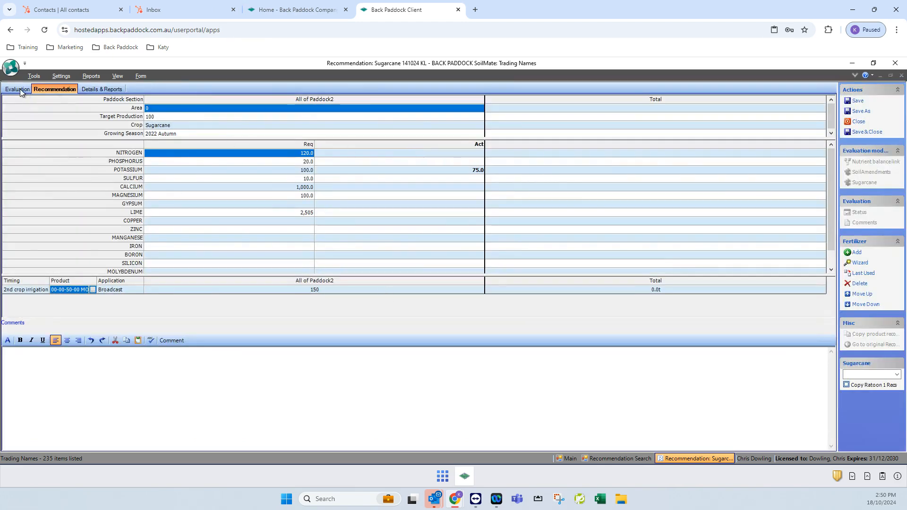
click(17, 88)
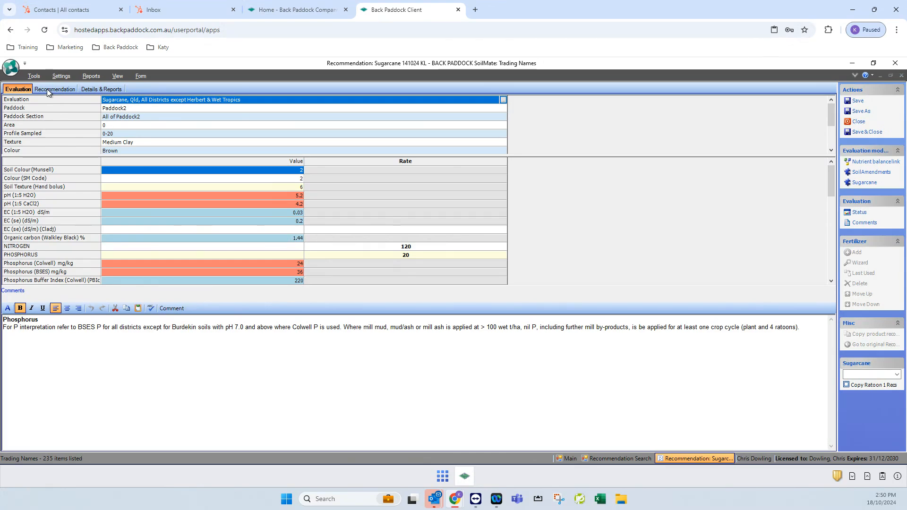
click(54, 89)
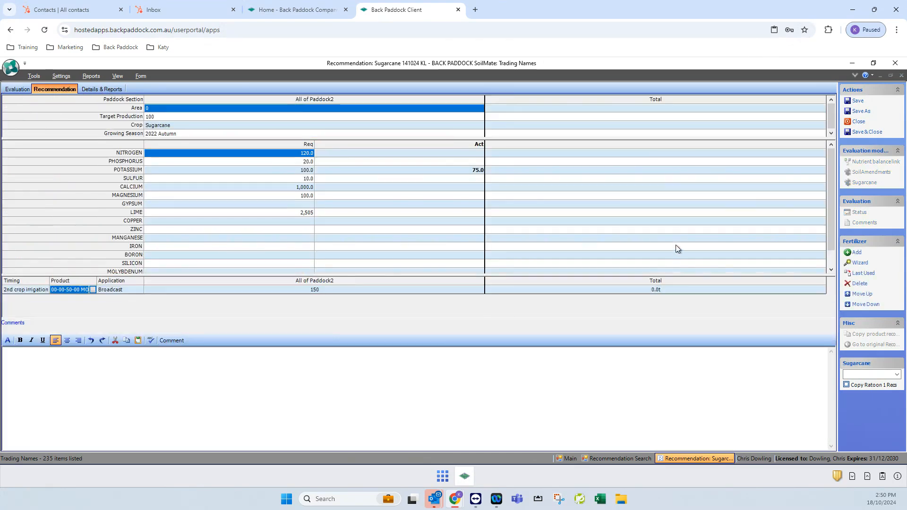
click(858, 252)
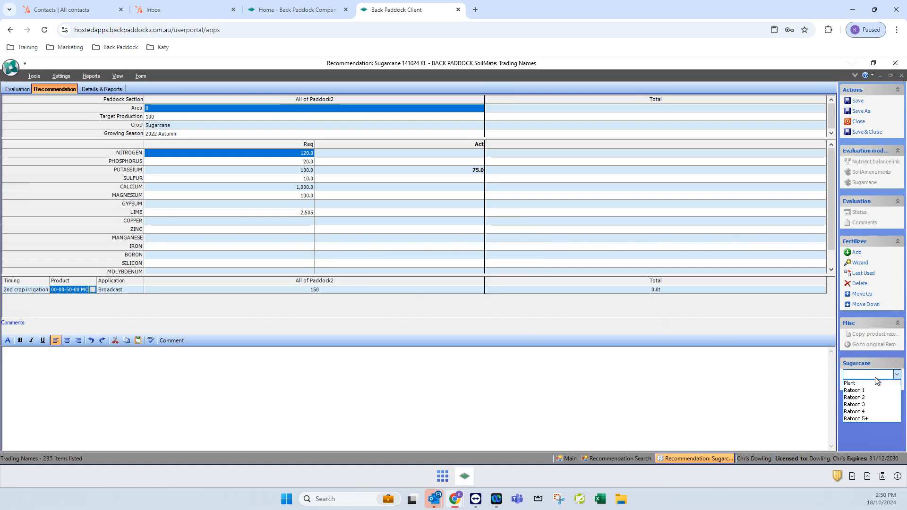
click(850, 383)
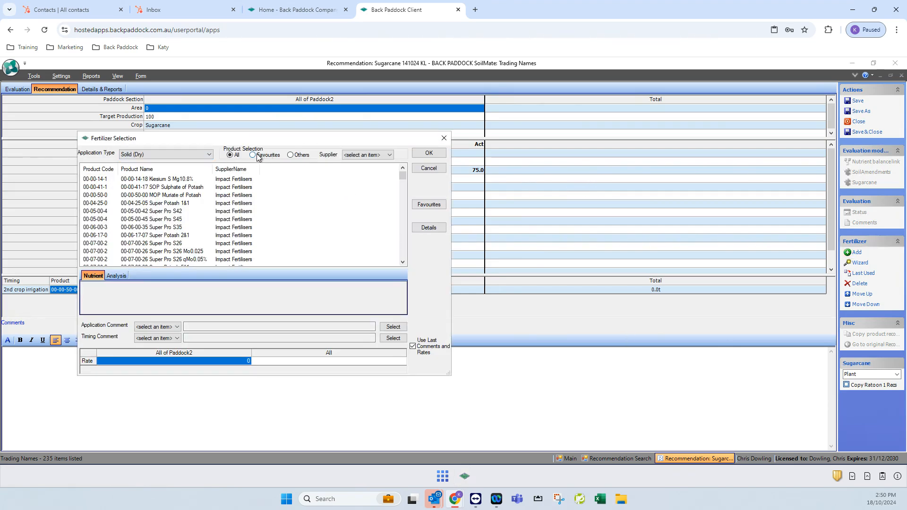
Step: Filter fertilizers to Favourites and add Super Potash 2&1 and Super Pro S26 as favourites
click(252, 155)
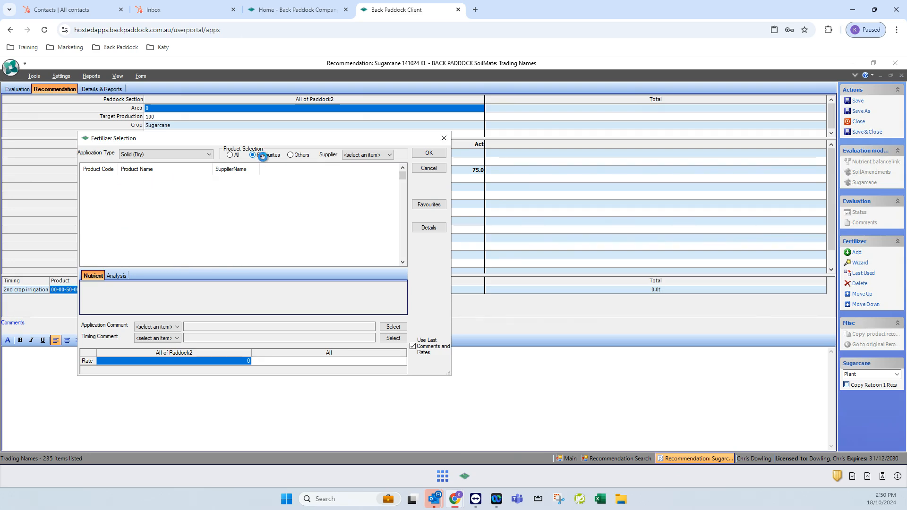
click(252, 155)
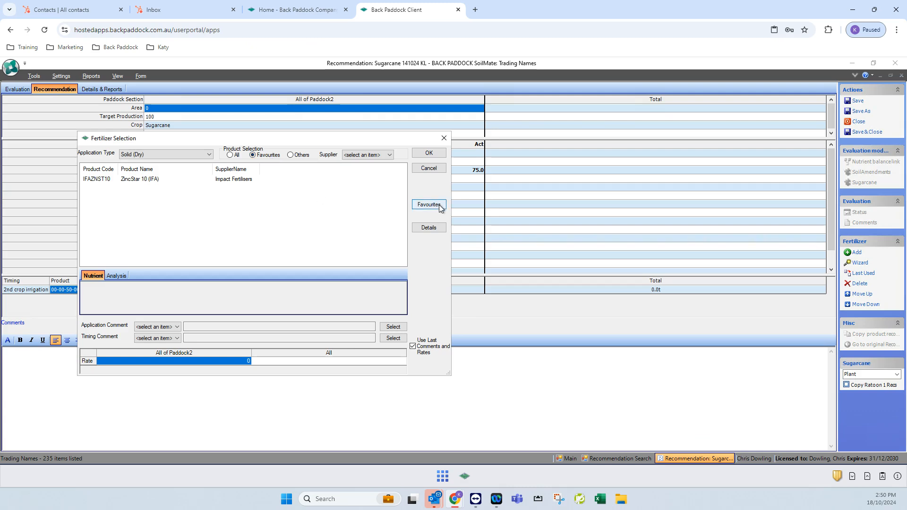
click(428, 204)
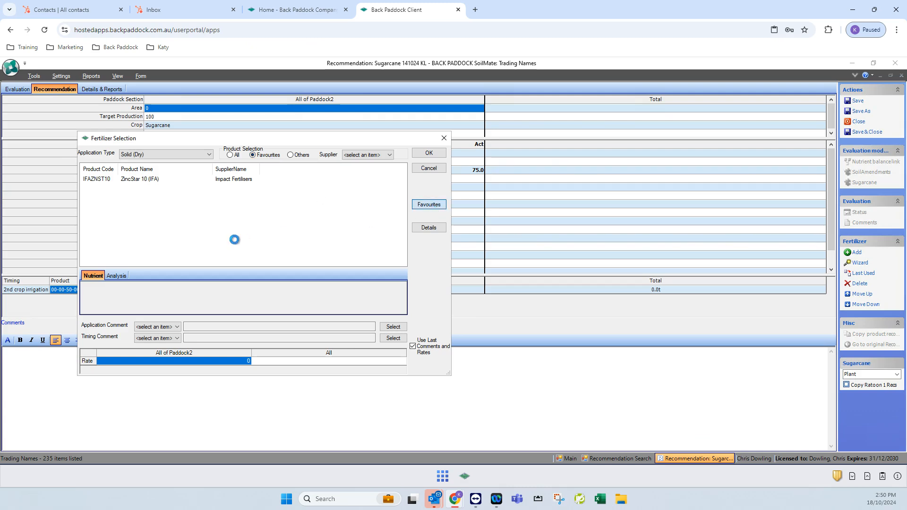
click(428, 204)
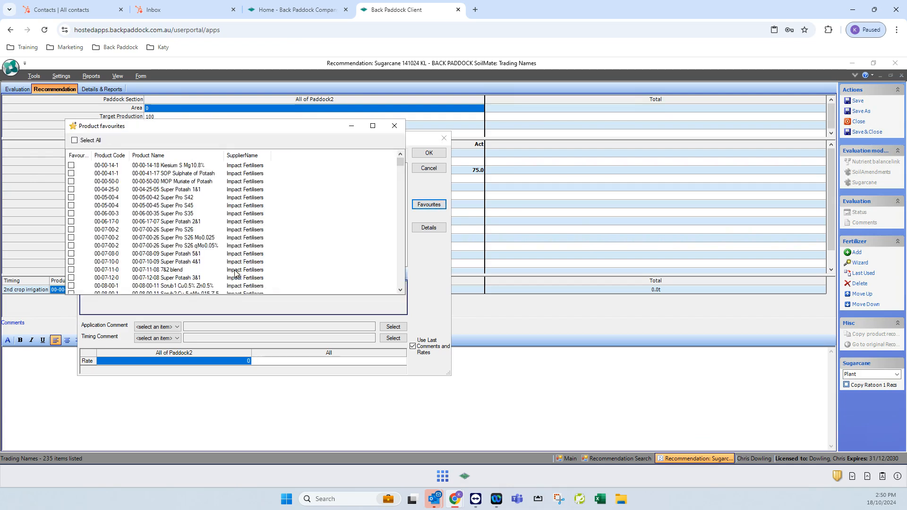
click(71, 221)
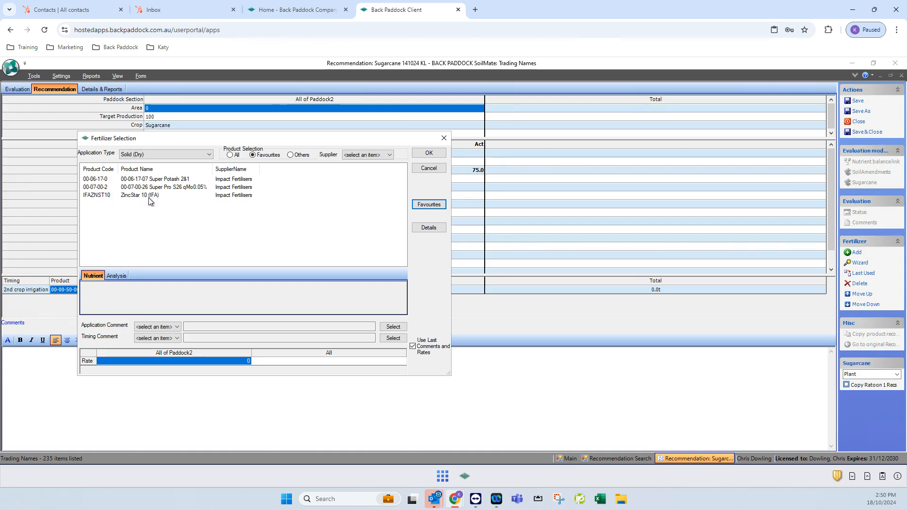
mouse_move(273, 188)
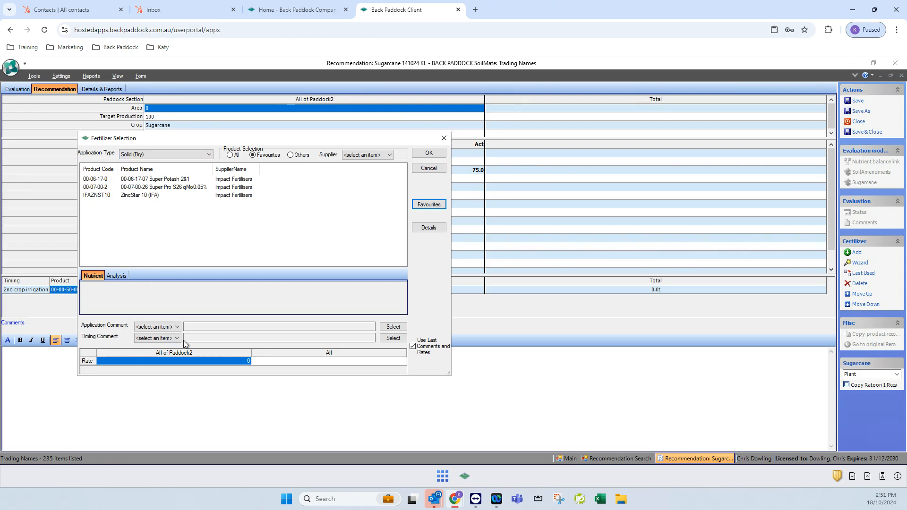
click(176, 326)
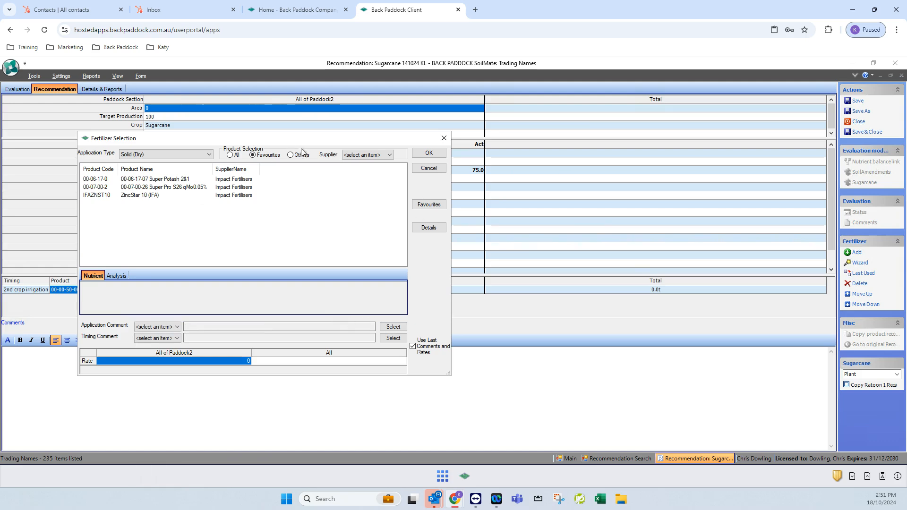
click(176, 327)
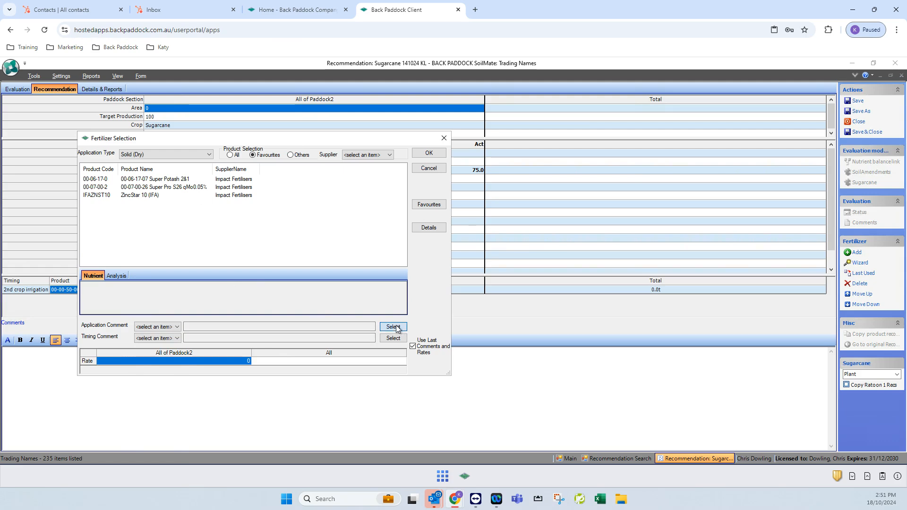
Step: Set application comment Inject into furrow, timing Before out of hand, rate 10, and finish
click(393, 327)
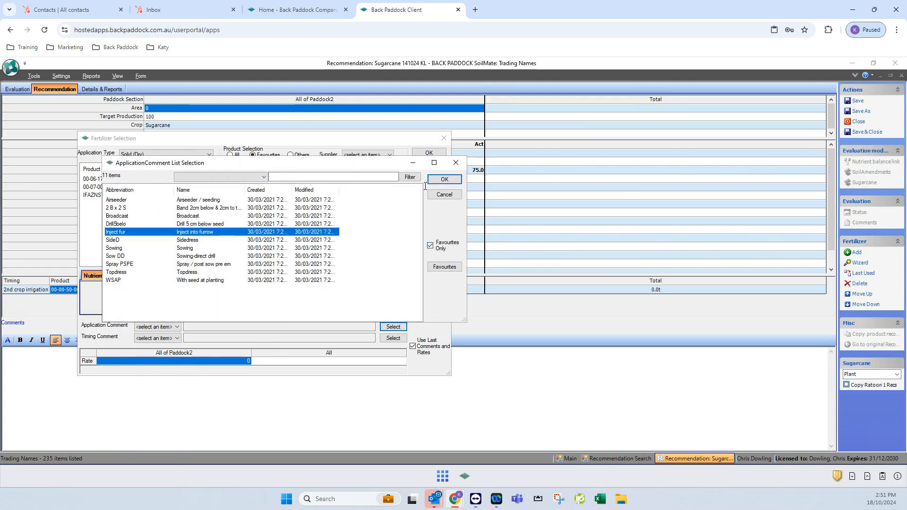
click(443, 179)
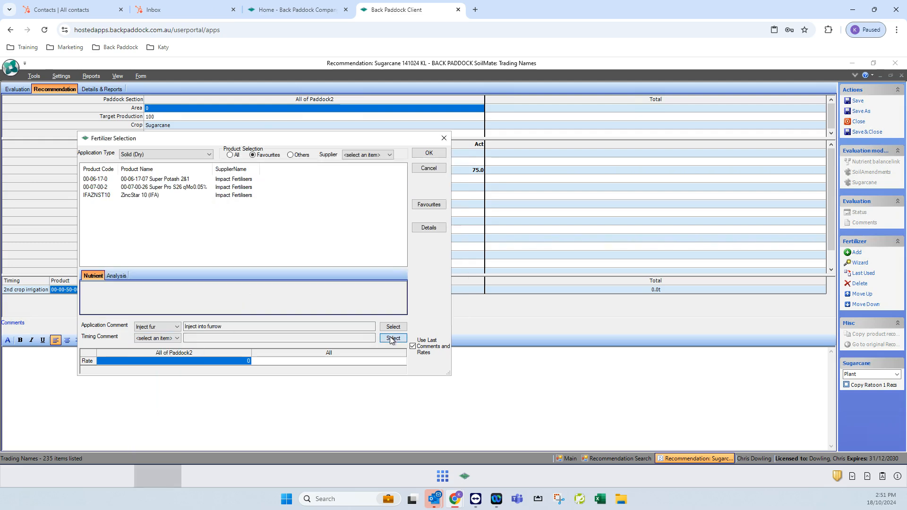
click(393, 338)
text(10)
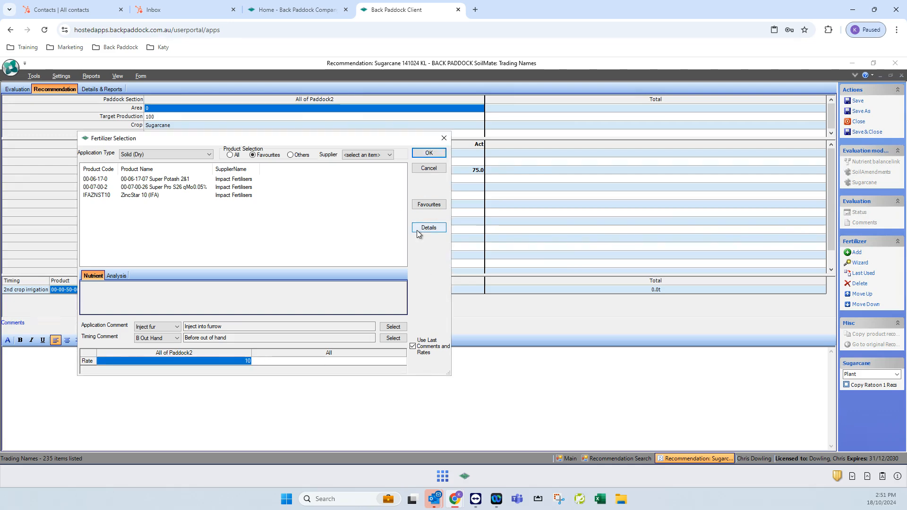
mouse_move(182, 373)
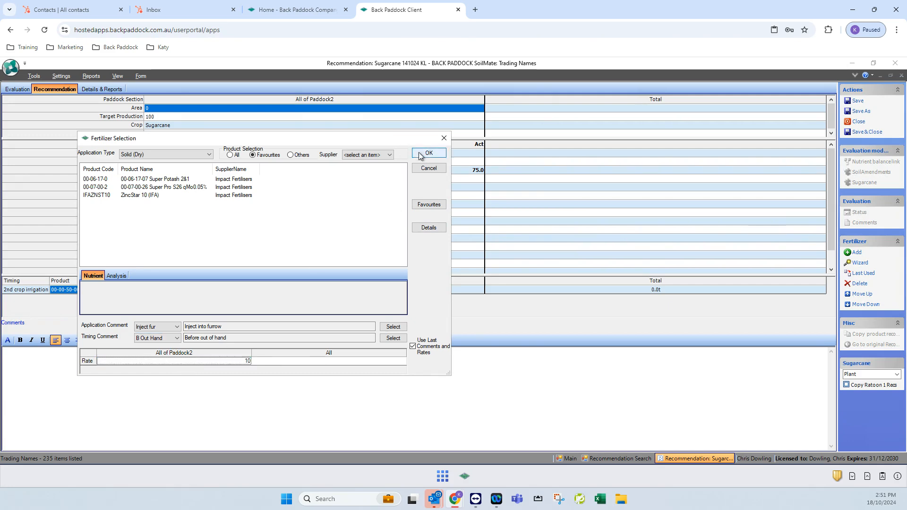
click(428, 153)
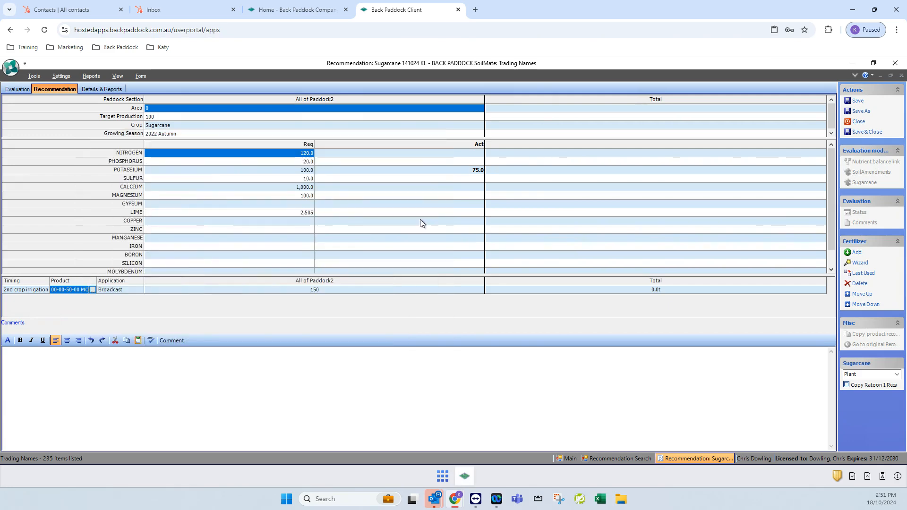
mouse_move(456, 277)
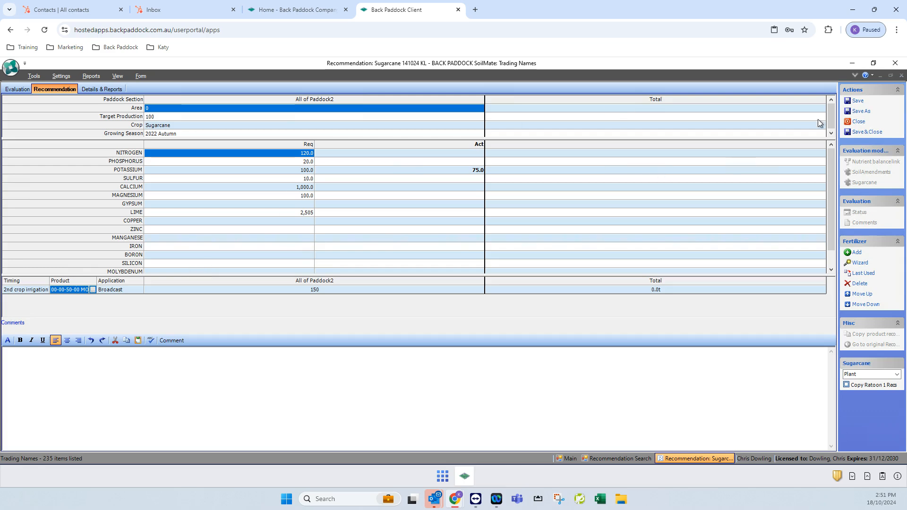
Step: Close the Sugarcane recommendation and confirm discarding its unsaved changes
click(858, 121)
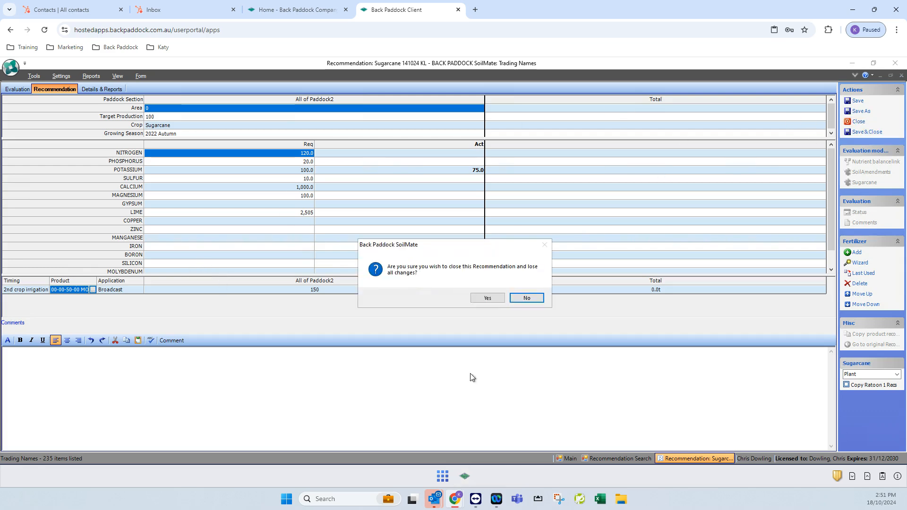
click(487, 298)
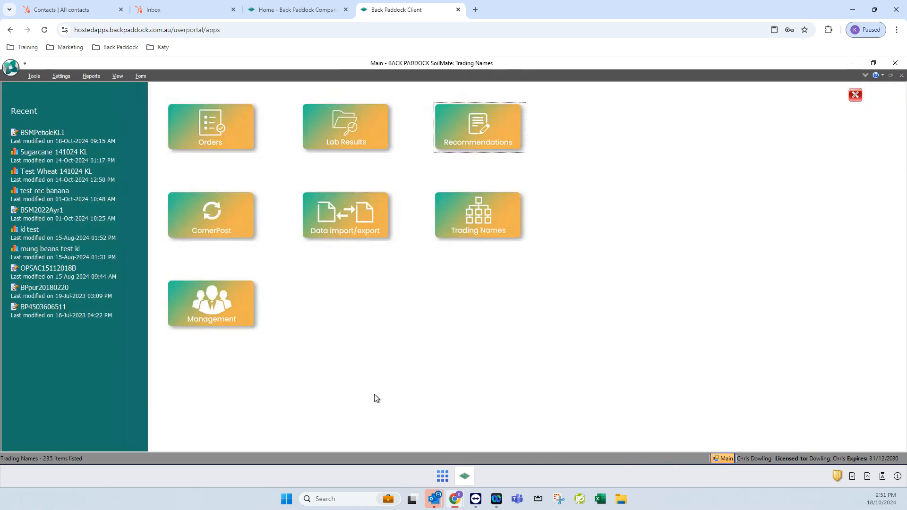
mouse_move(245, 378)
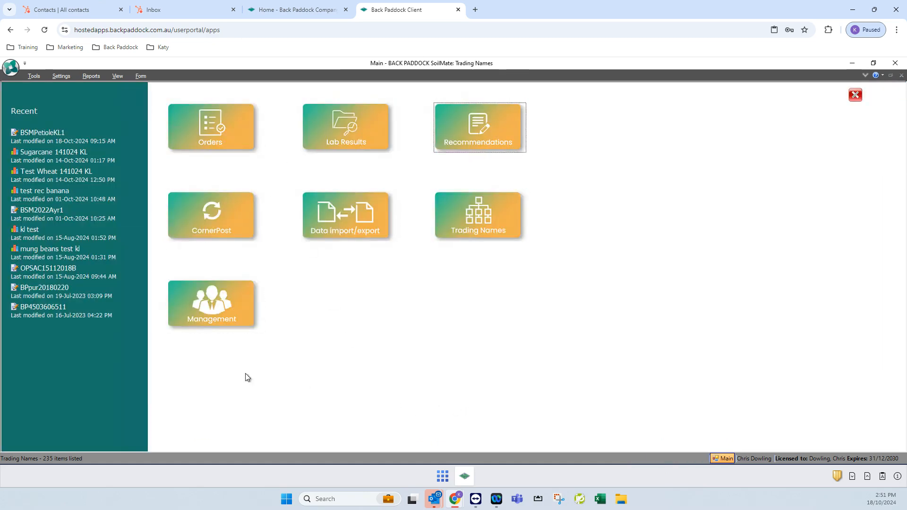